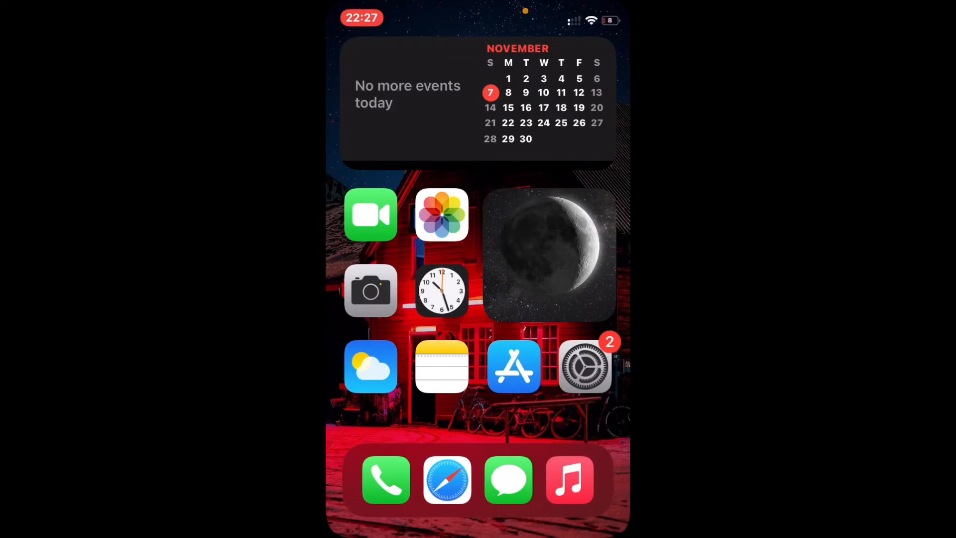
Search the home screen for 'cydia' so the Cydia app is the top result
click(585, 365)
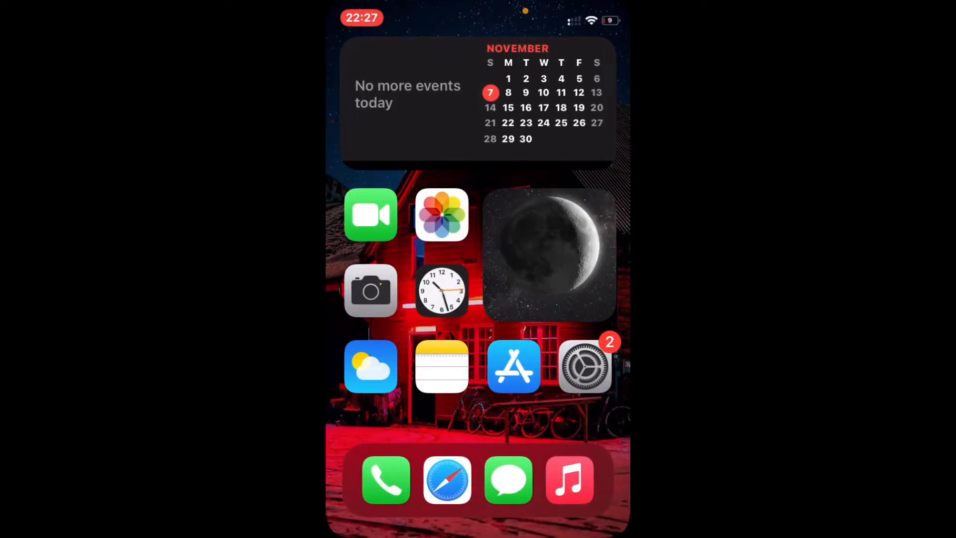
text(cy)
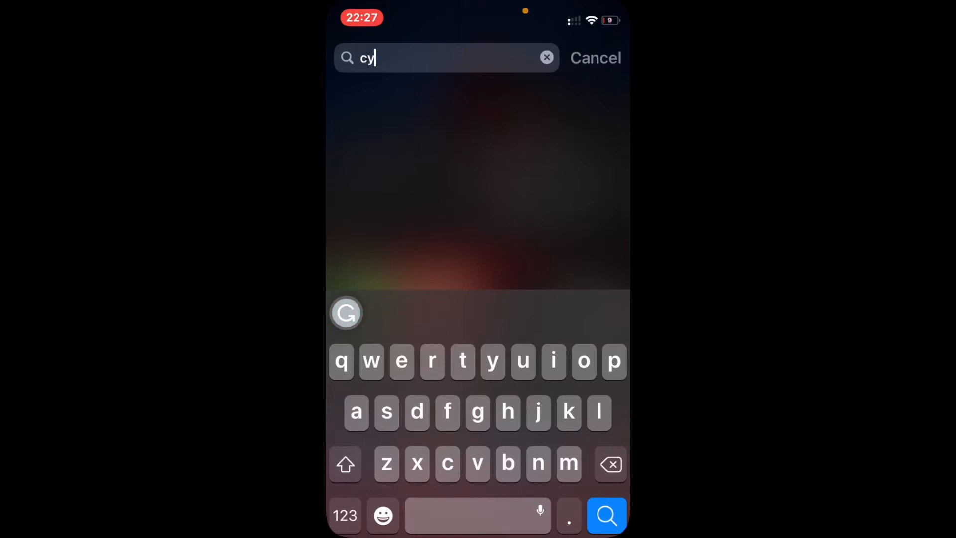
text(dia)
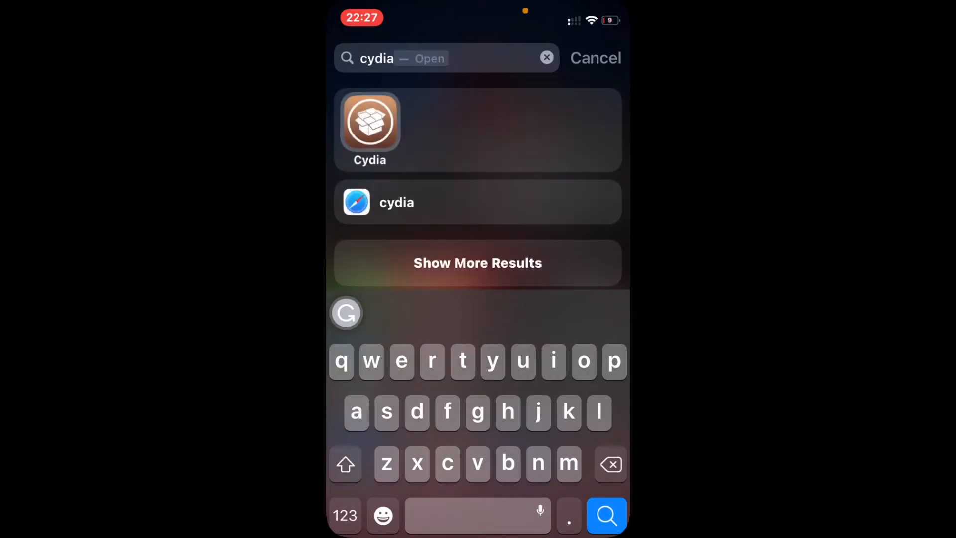
Search Cydia for 'Carrierizer', confirm Carrierizer2 1.1.4 is installed, then view Settings > About
click(370, 121)
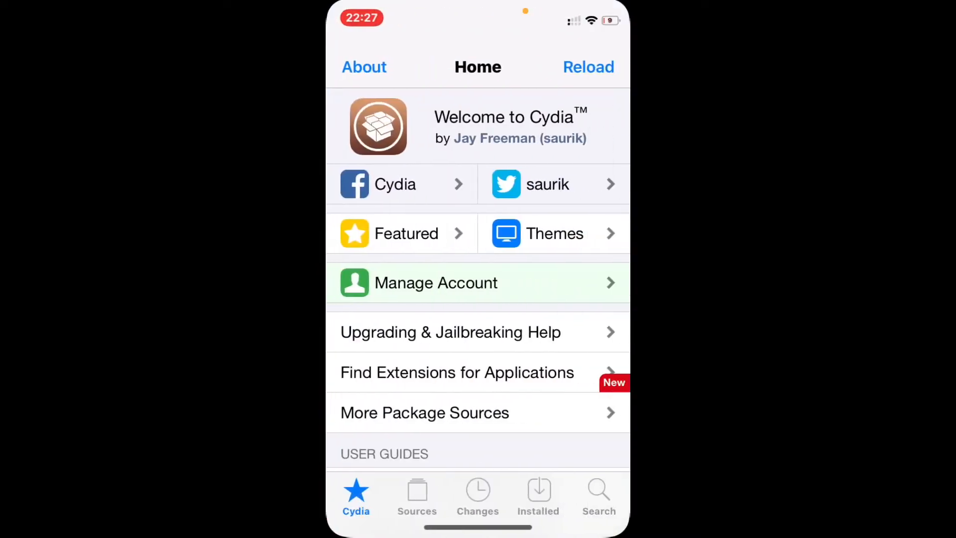
click(597, 494)
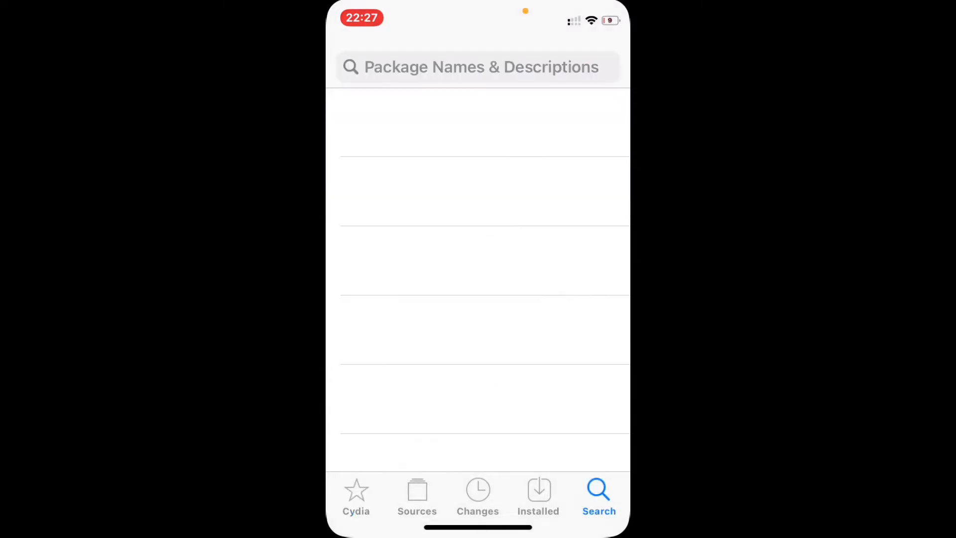
text(Carrier)
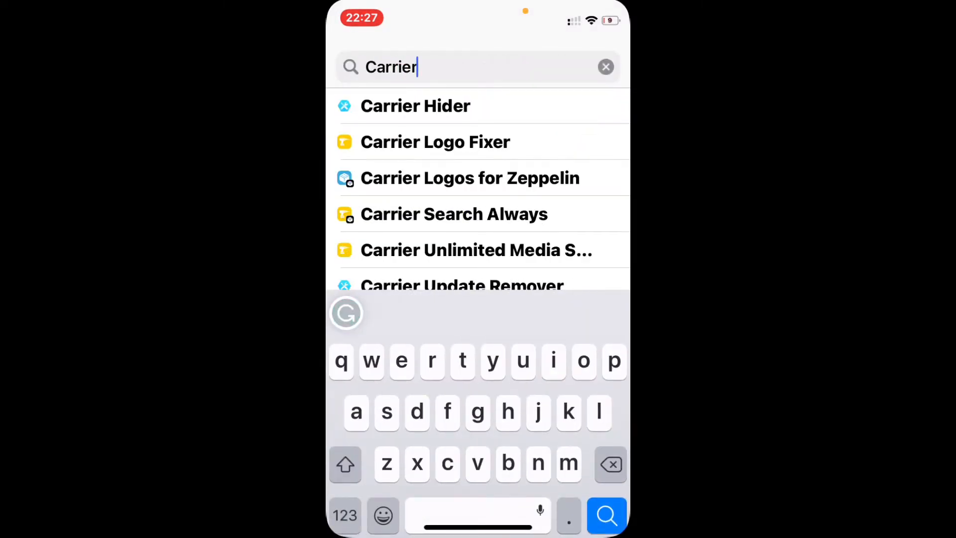
text(izer)
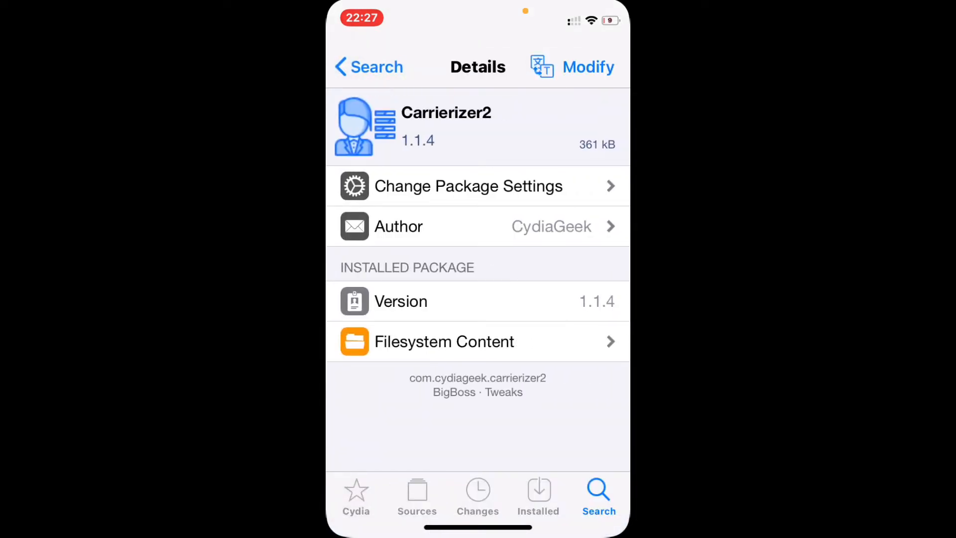
click(588, 67)
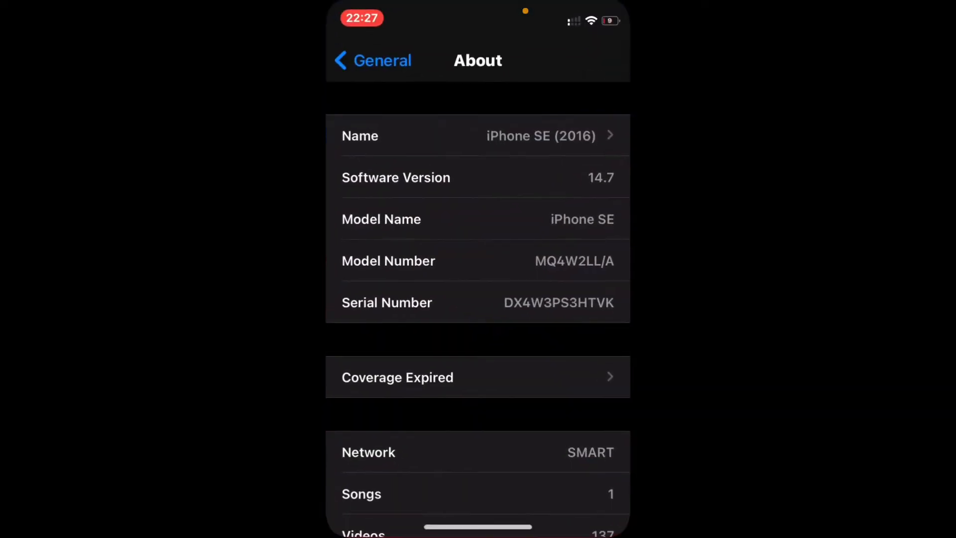
In Carrierizer2 preferences, enable carrier text as 'Verizon' with Fake Dual SIM on
click(372, 61)
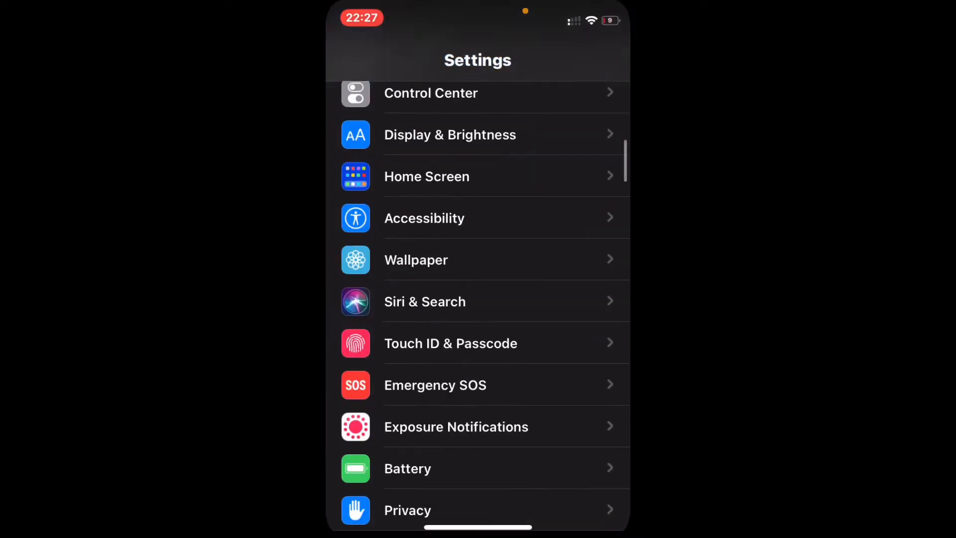
scroll(down, 3)
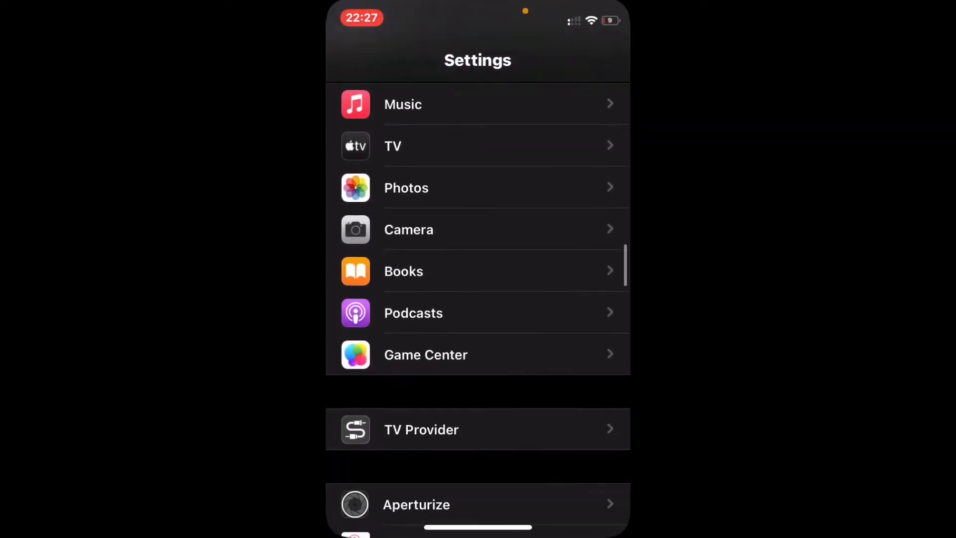
scroll(down, 3)
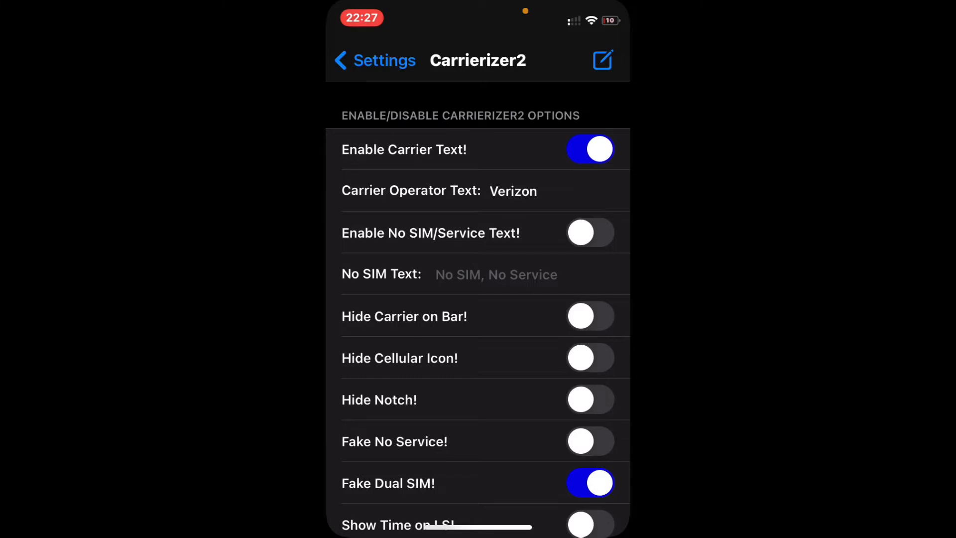
click(512, 192)
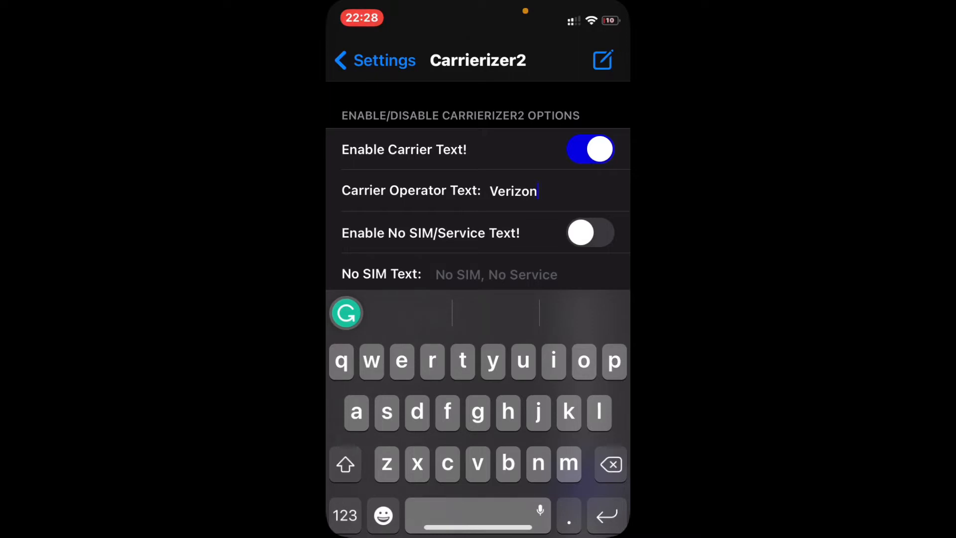
scroll(down, 3)
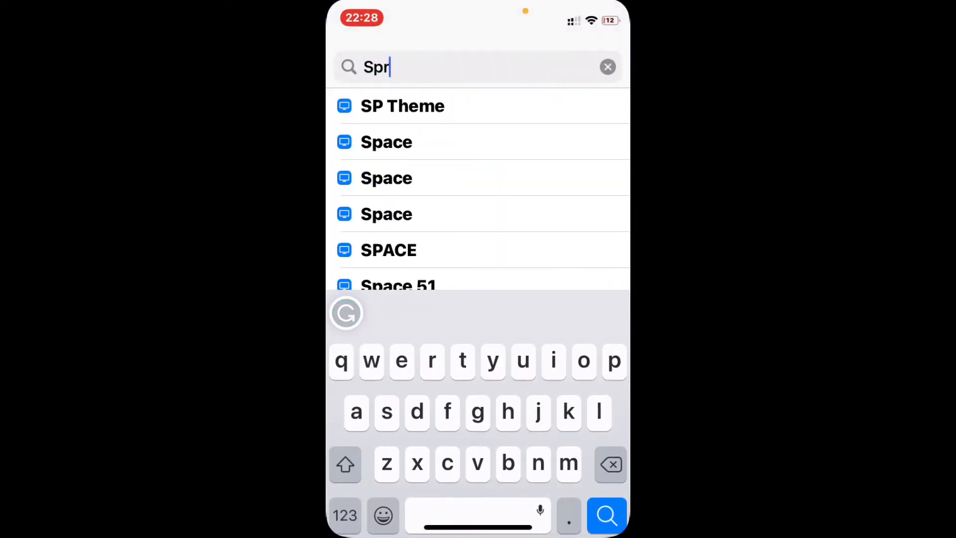
Search Cydia for 'Springtomi' and confirm Springtomize 5 shows as installed
text(ingtomi)
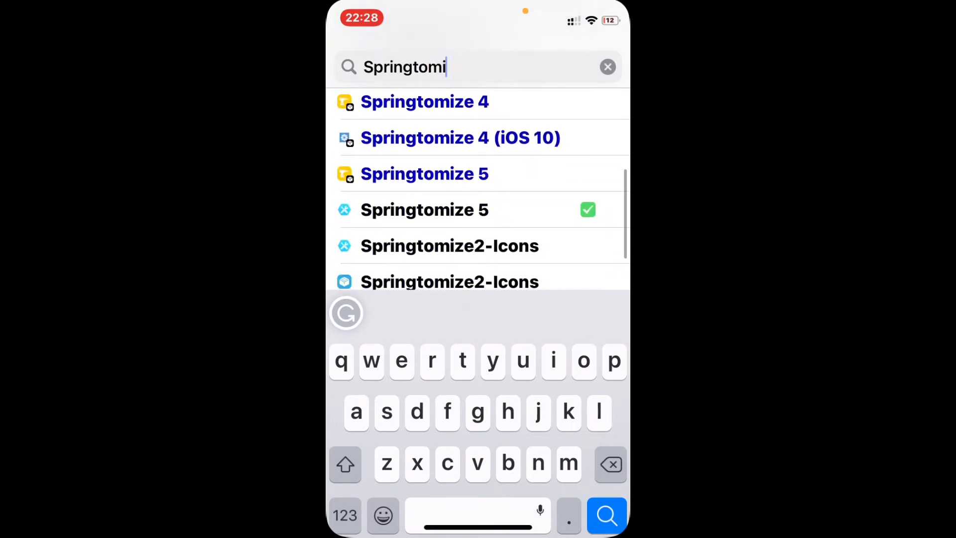
click(426, 210)
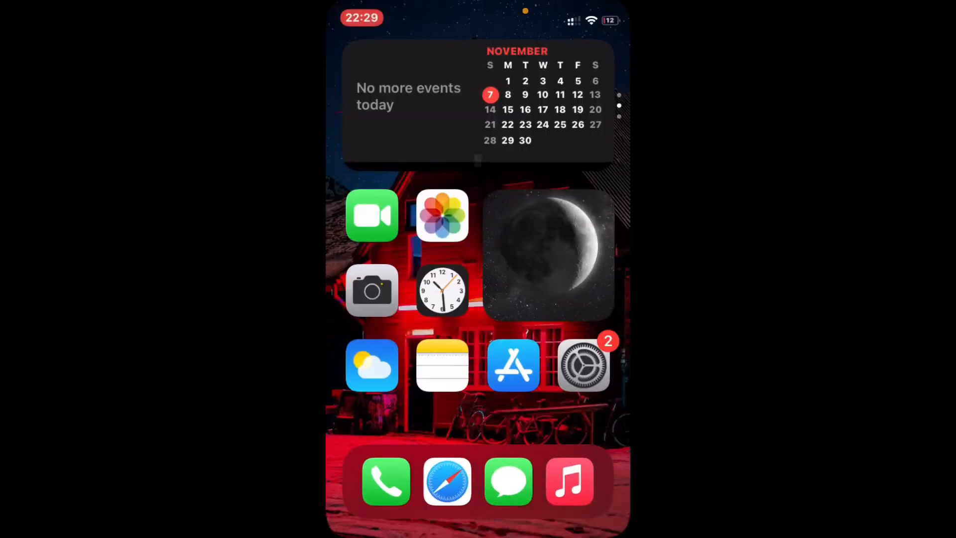
Enable Springtomize 5 in its Settings preferences
click(583, 366)
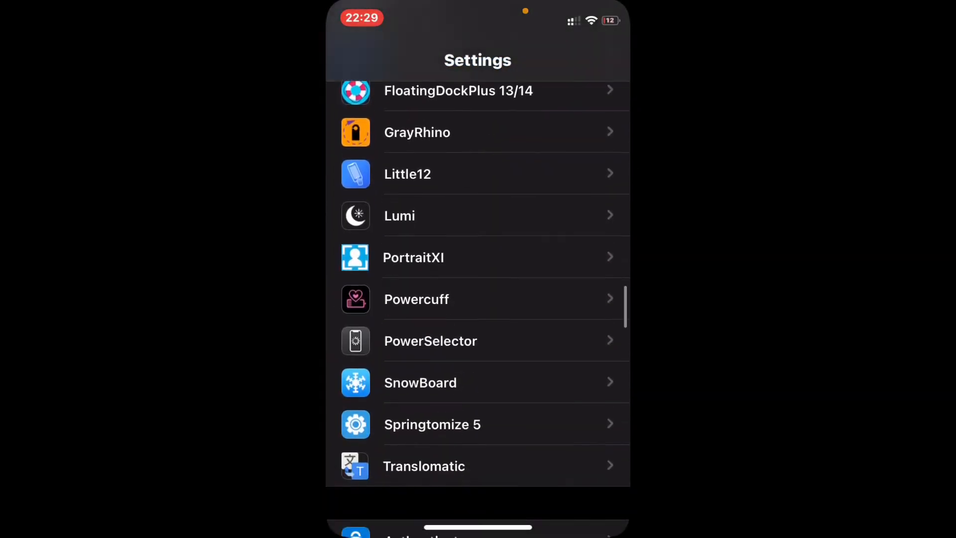
scroll(down, 3)
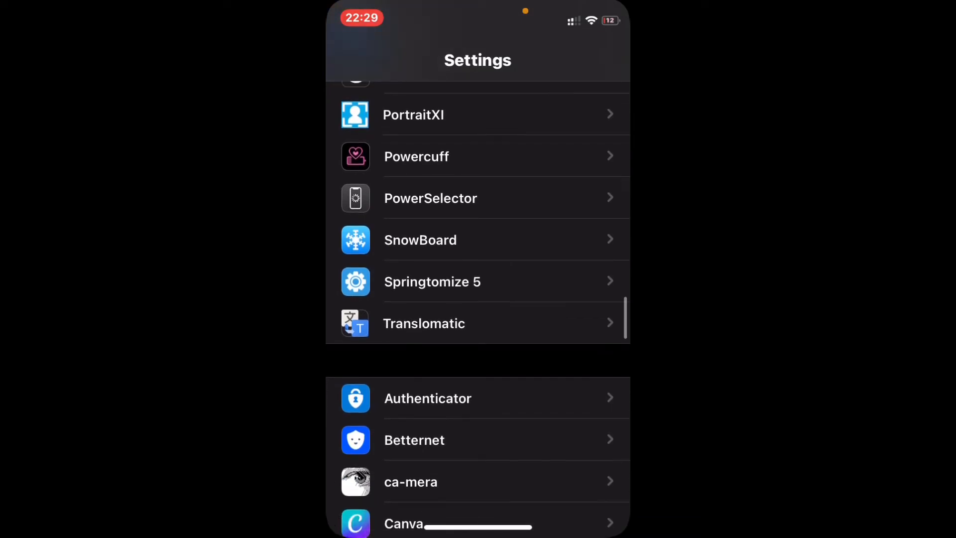
click(477, 281)
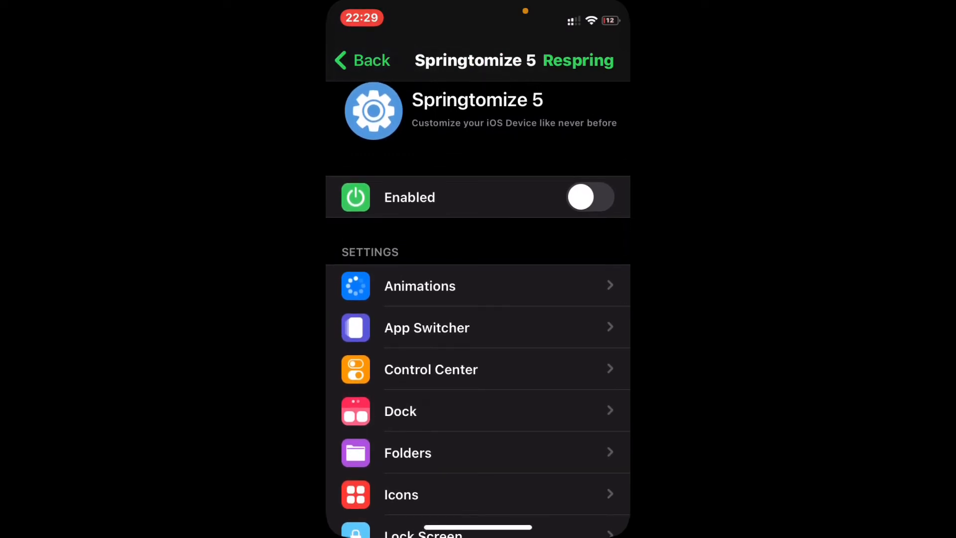
click(589, 197)
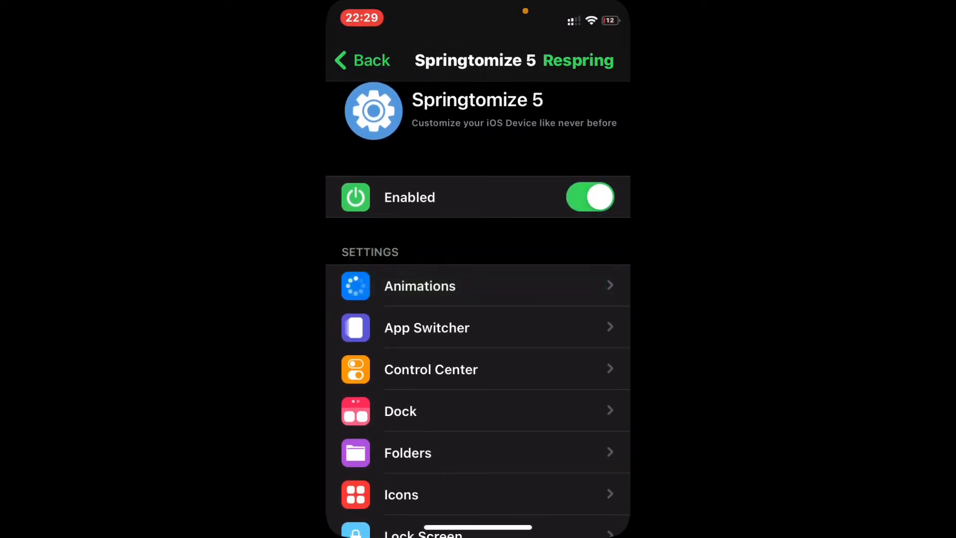
scroll(down, 3)
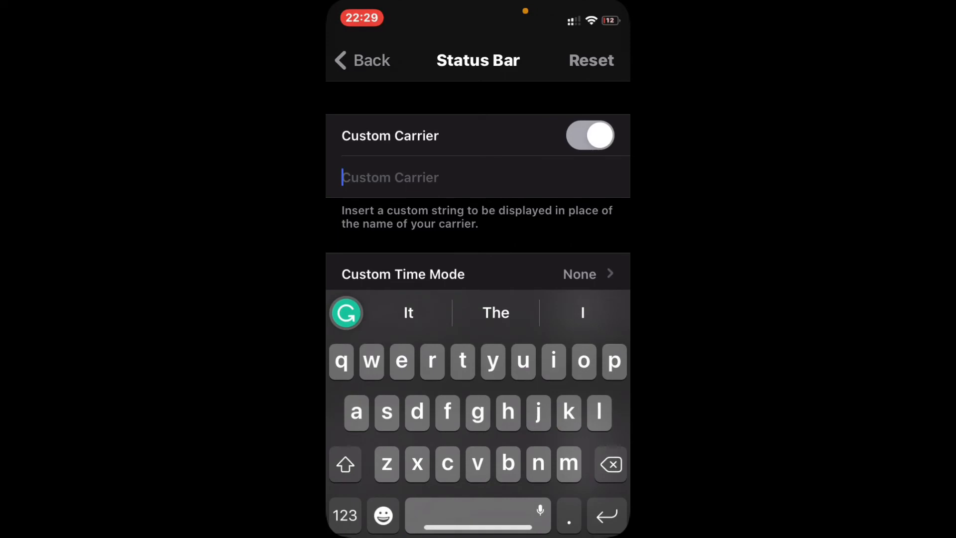
Set the status-bar custom carrier to 'AT&T' and respring the device
click(345, 464)
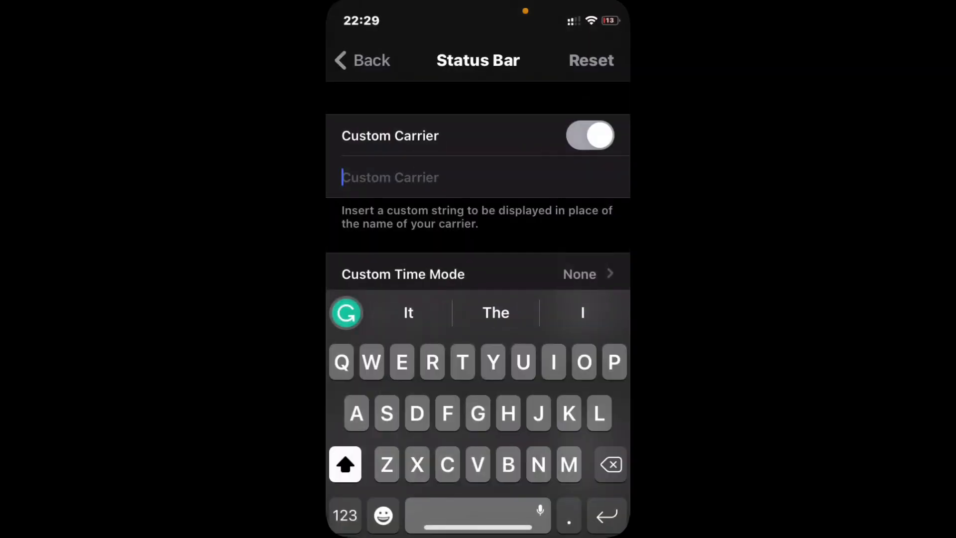
text(AT)
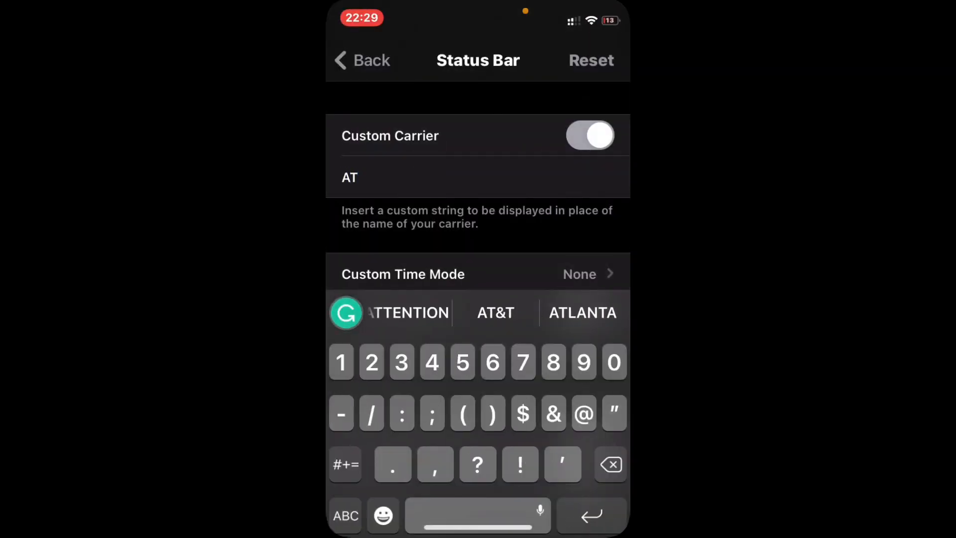
click(495, 312)
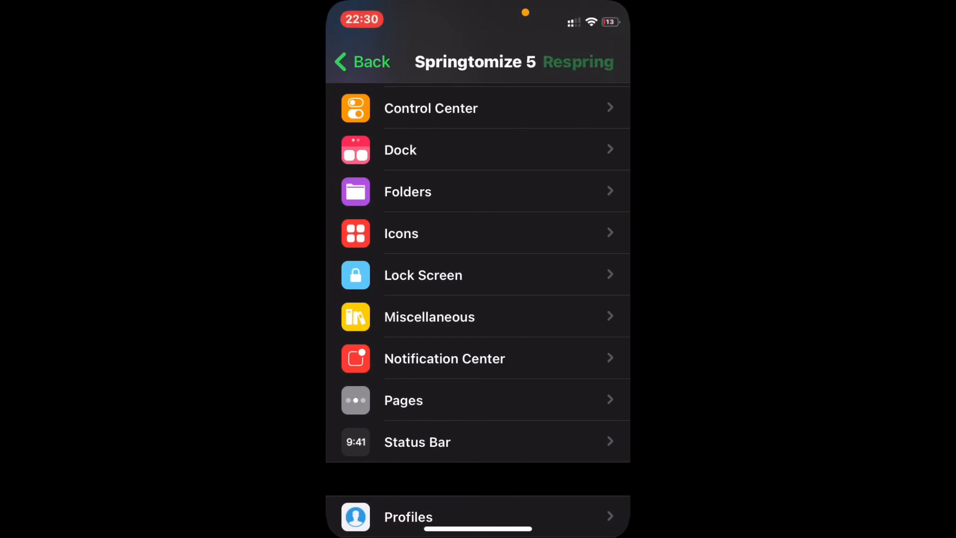
click(578, 61)
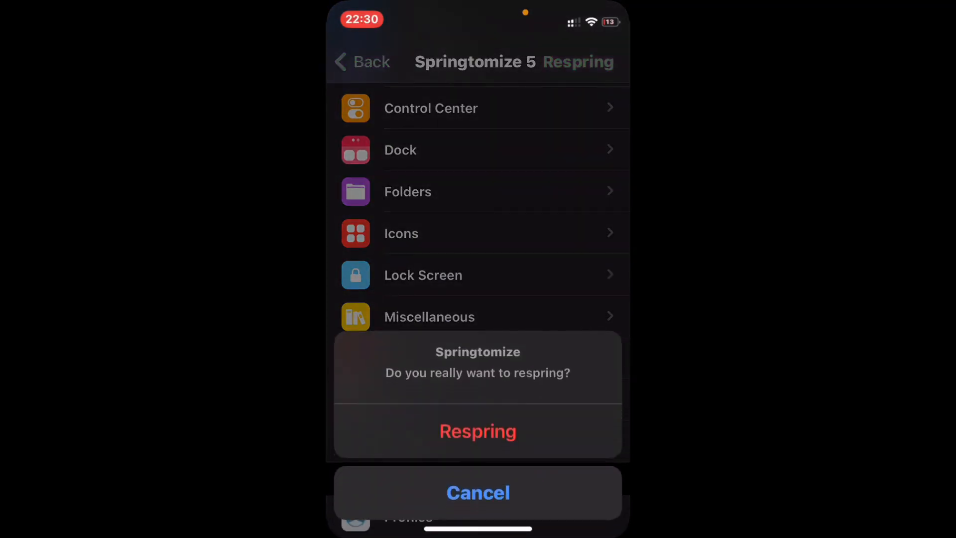
click(477, 431)
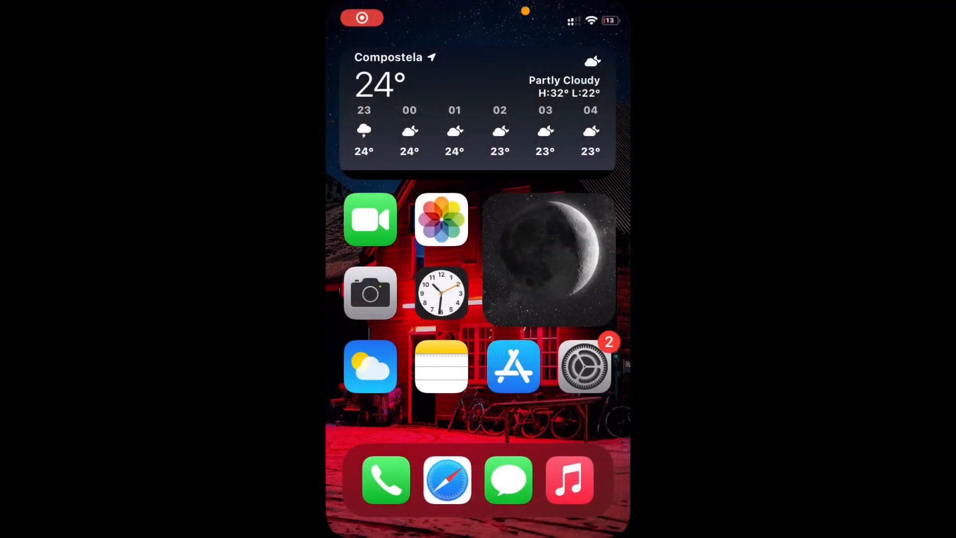